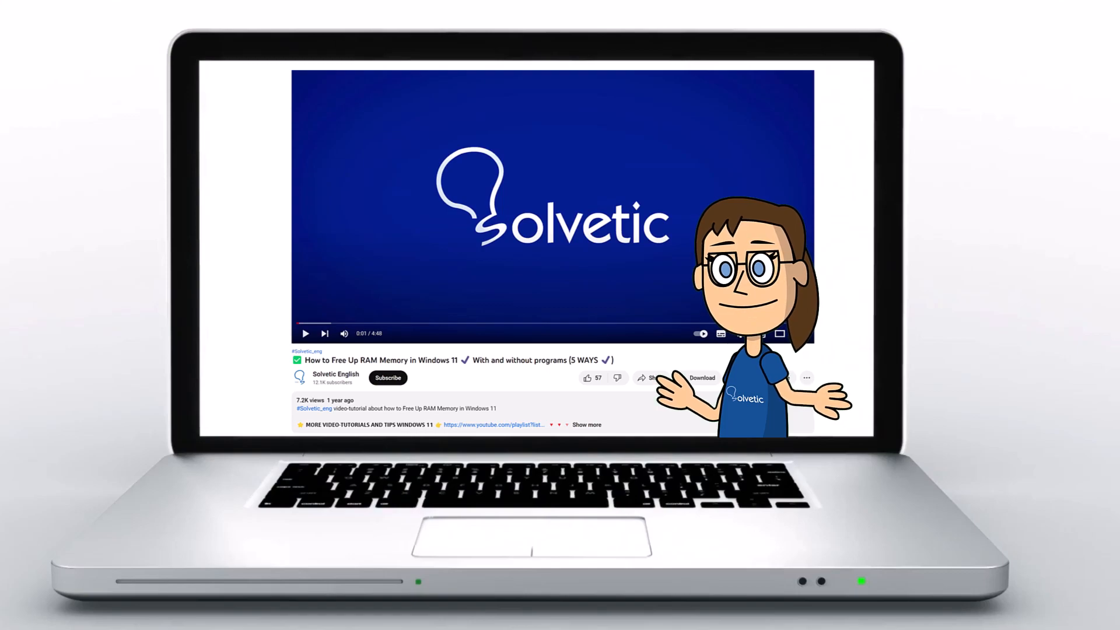
Launch NVIDIA Control Panel, landing on the Manage 3D Settings global settings list
left_click(585, 424)
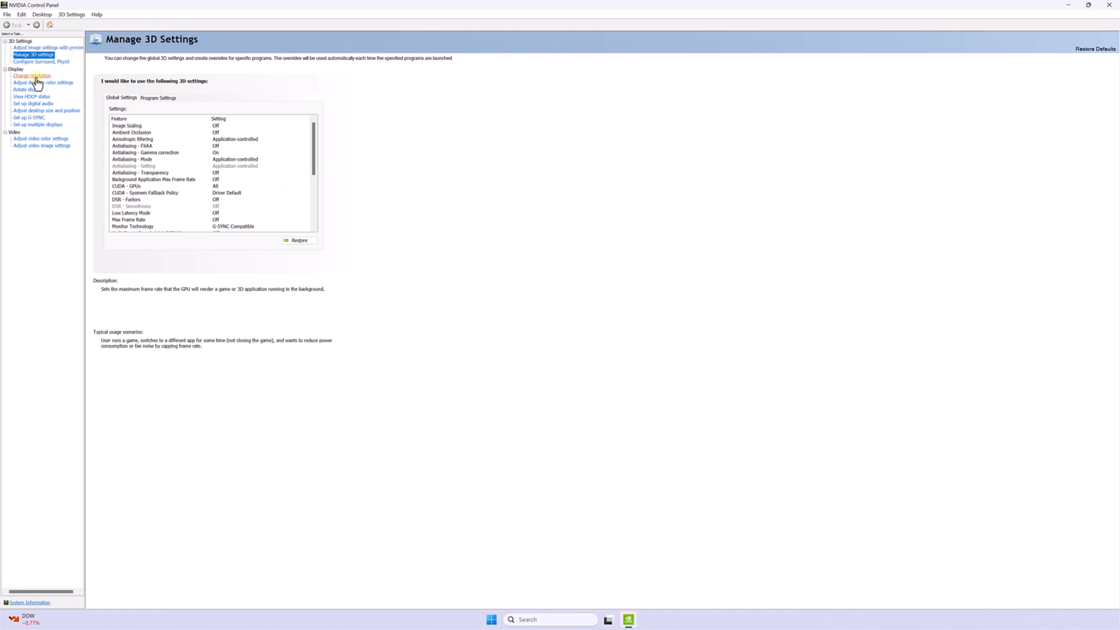
Go to Display > Change resolution and select display 2 of 2 after checking 1 of 2
left_click(31, 76)
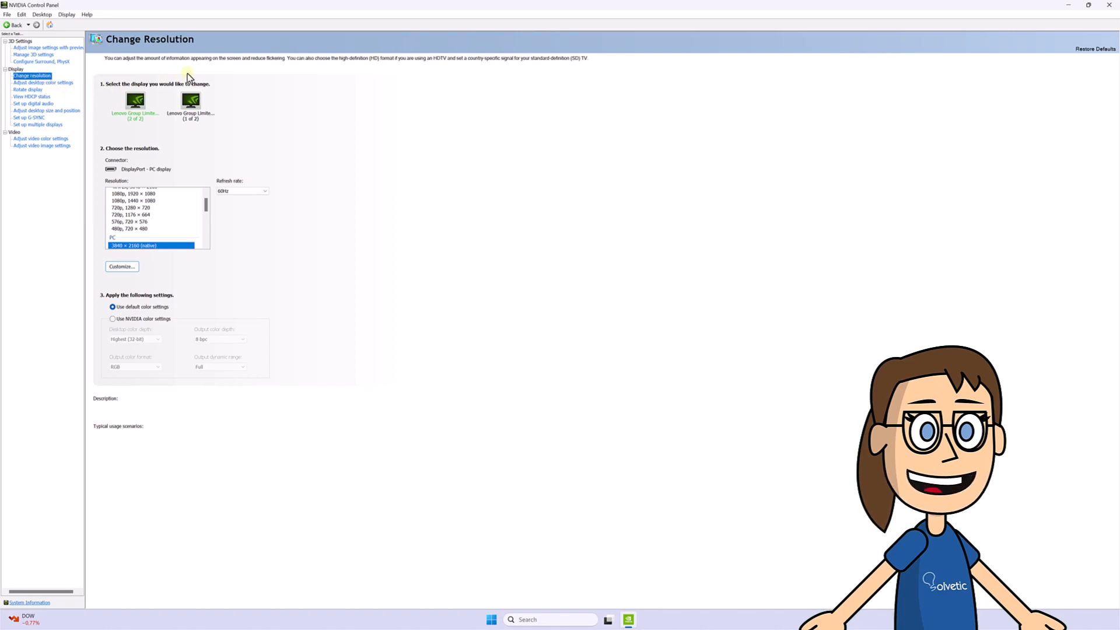
left_click(136, 102)
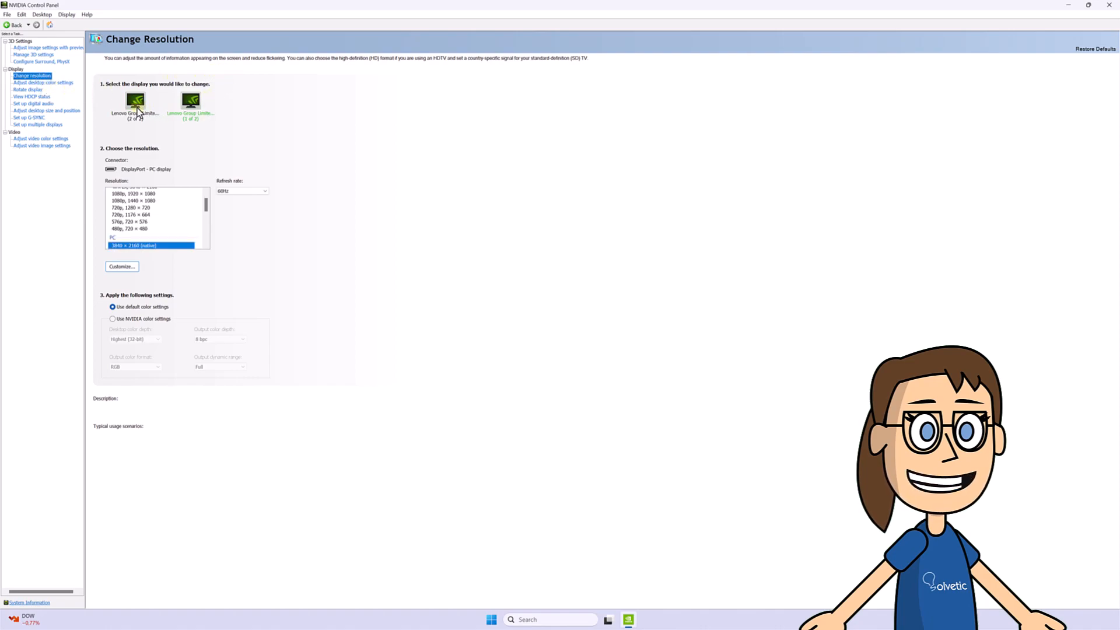
left_click(191, 104)
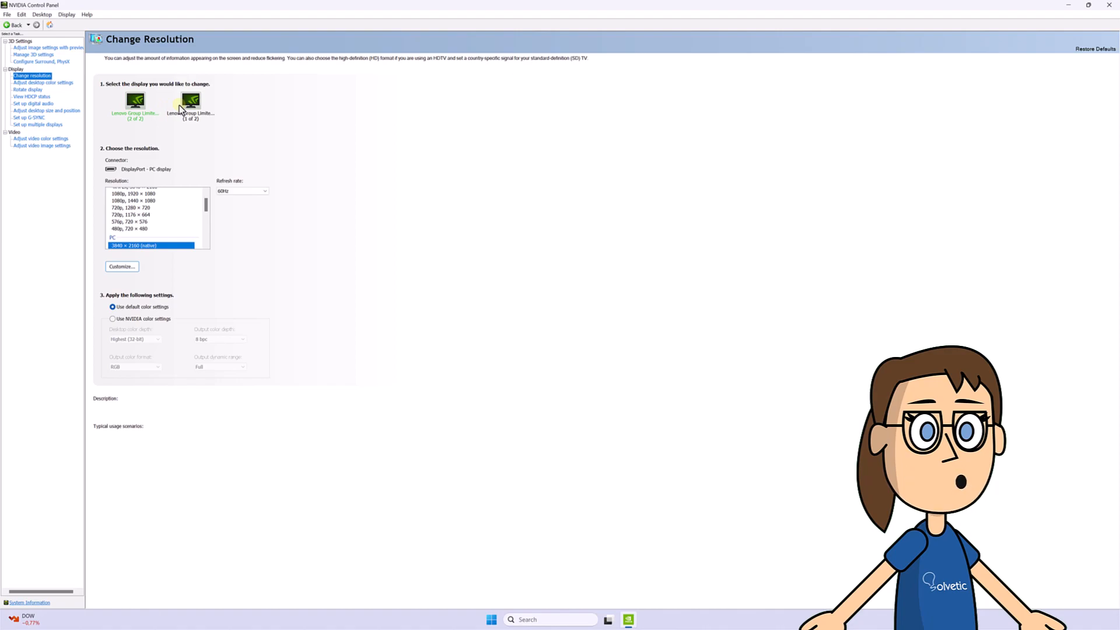
left_click(191, 104)
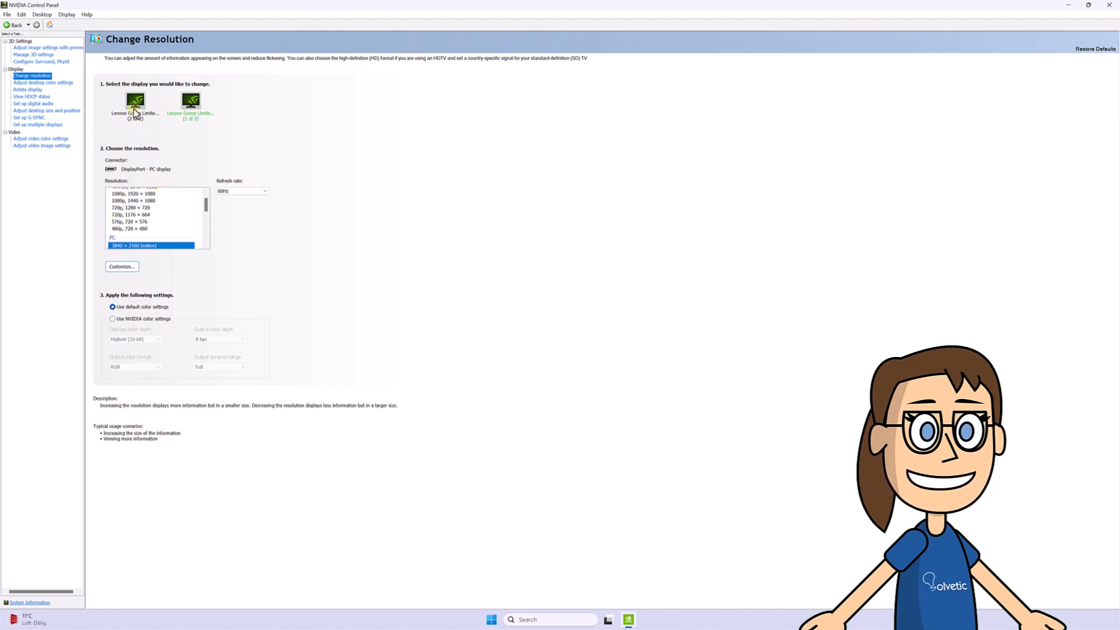
left_click(135, 104)
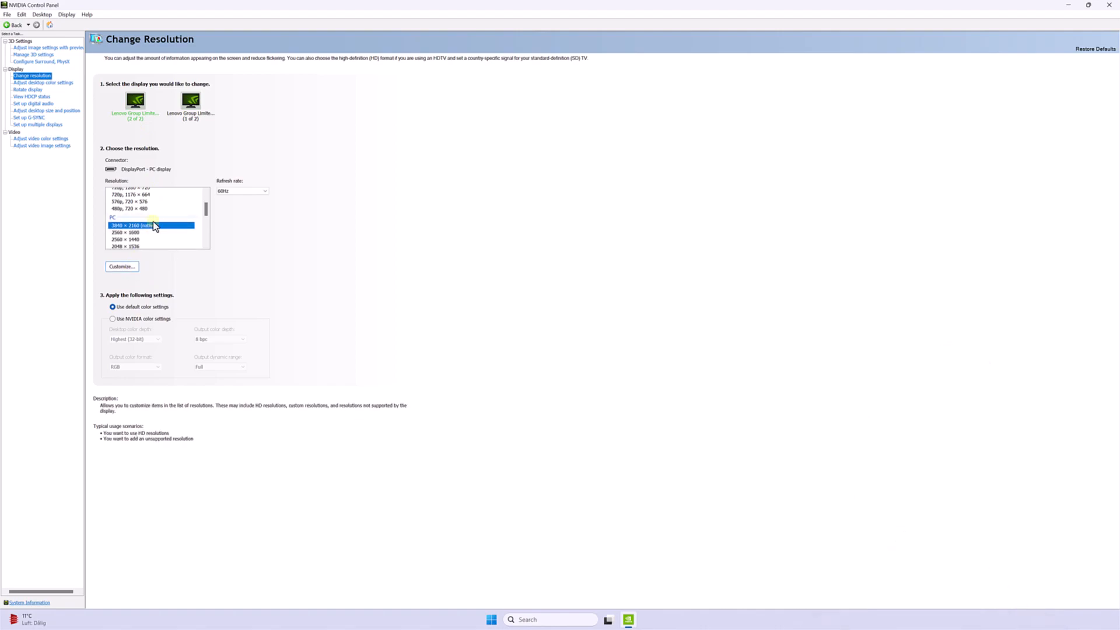
Open Customize, then Create Custom Resolution, pre-filled with 3840 × 2160 at 60 Hz
left_click(121, 266)
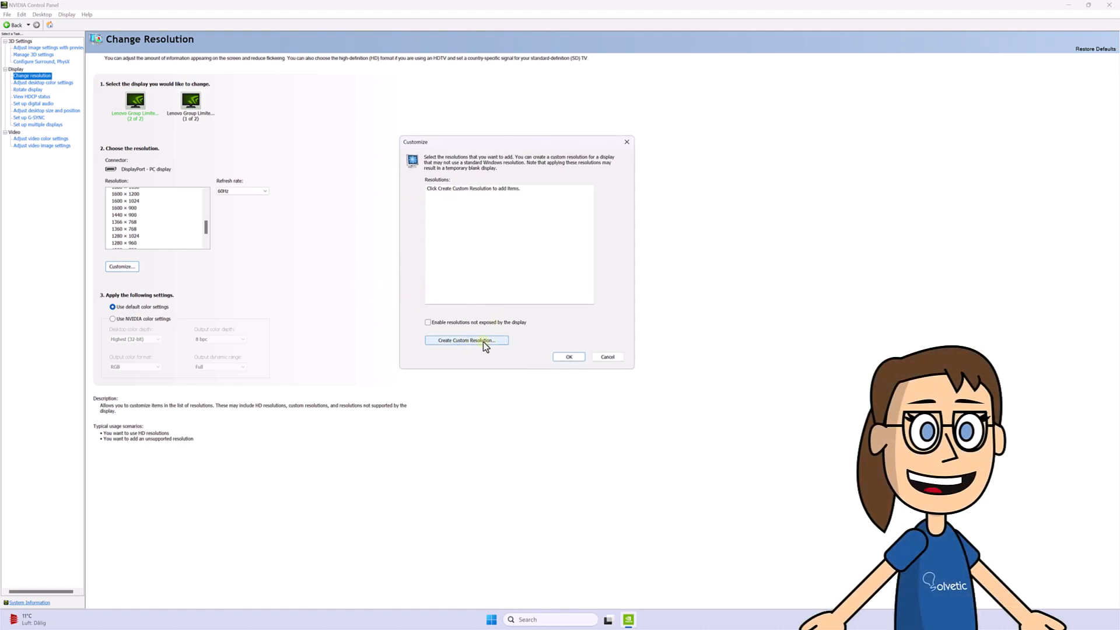
left_click(467, 340)
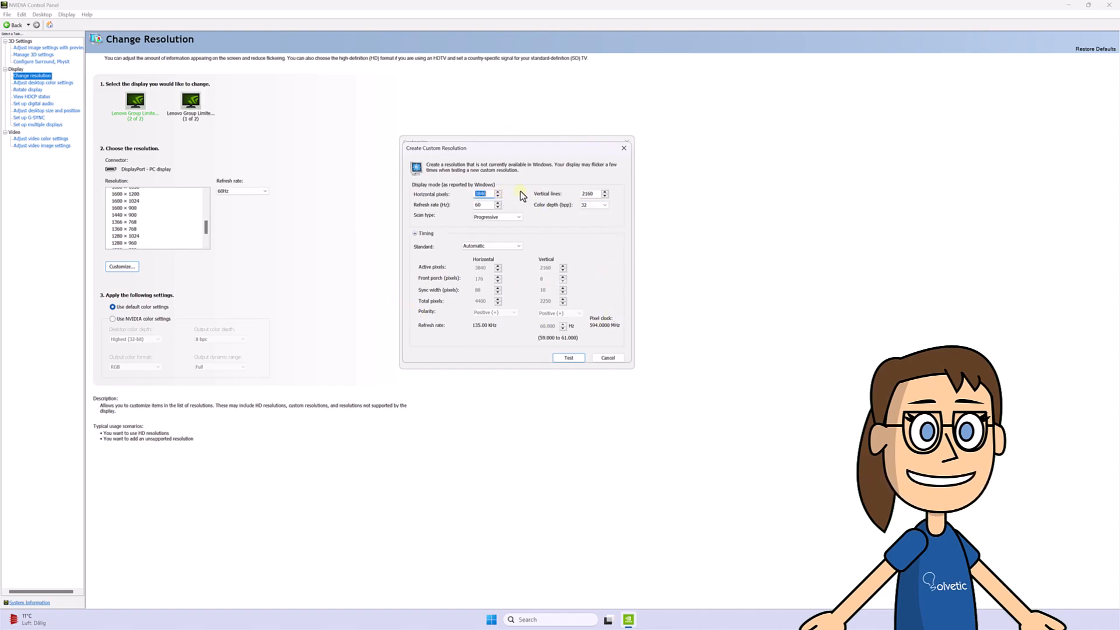
Enter 3846 × 2166 pixels in the custom resolution form and run Test
left_click(587, 194)
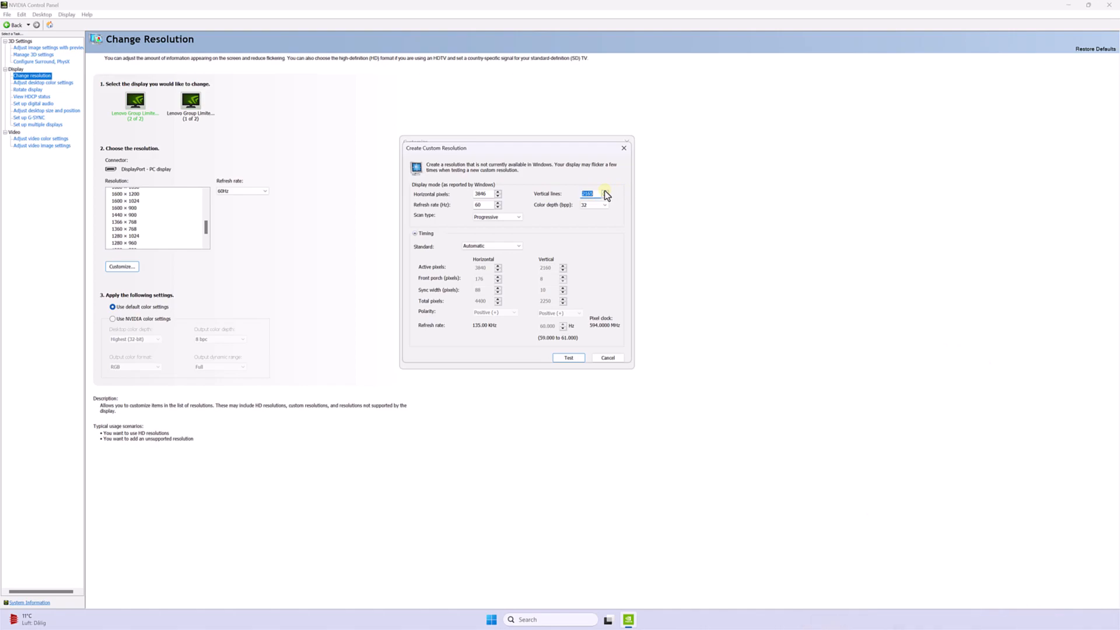
mouse_move(500, 205)
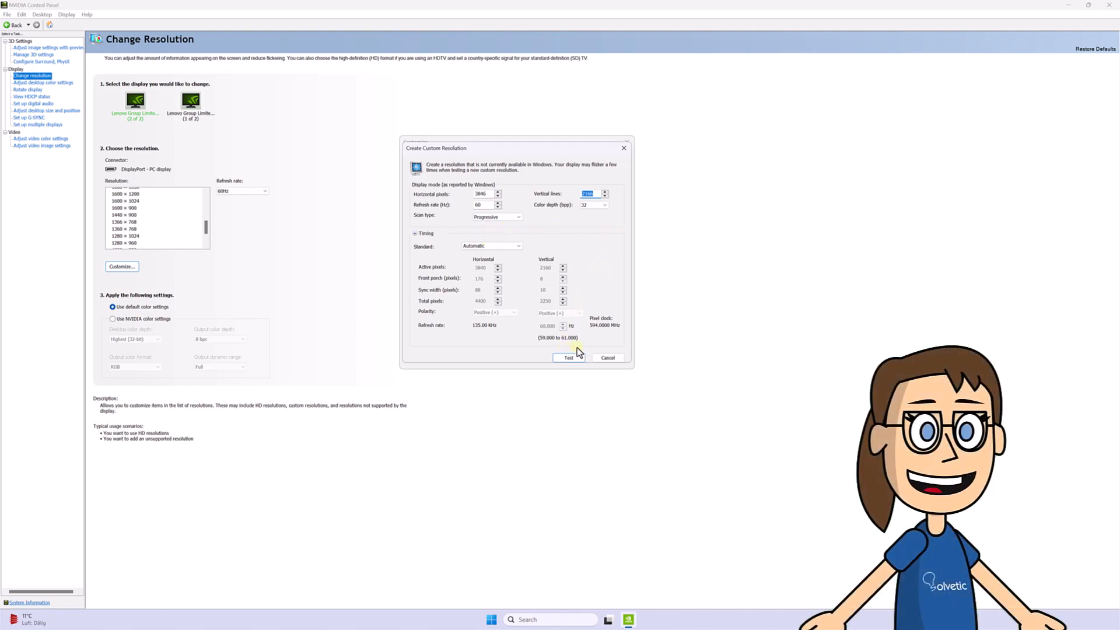
left_click(568, 358)
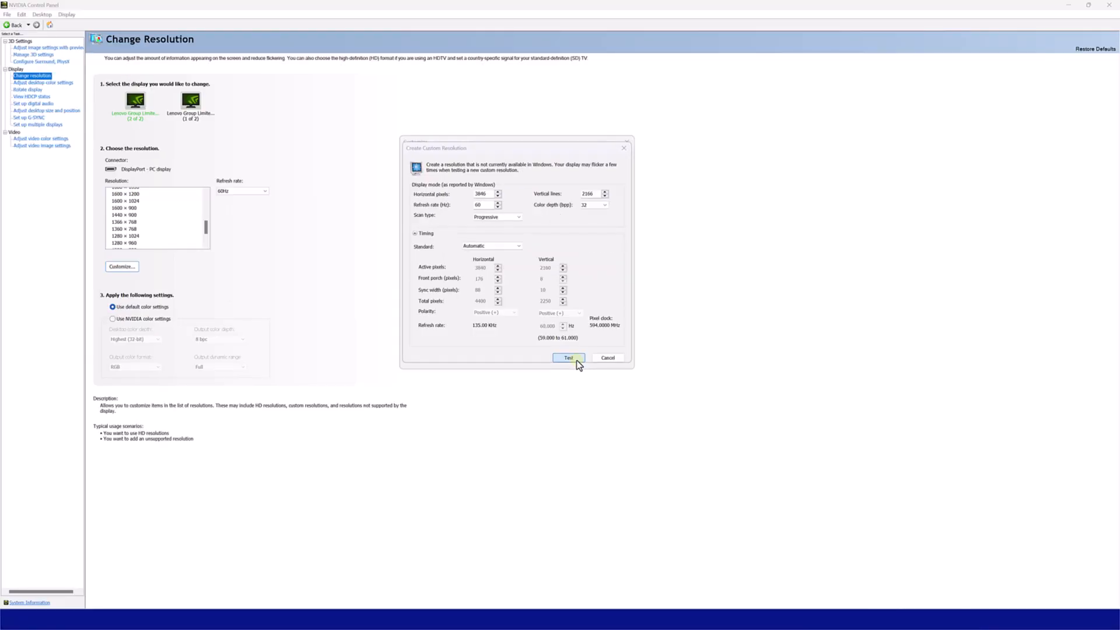
Let the successful 3846 × 2166 at 60Hz test revert without keeping it
left_click(568, 357)
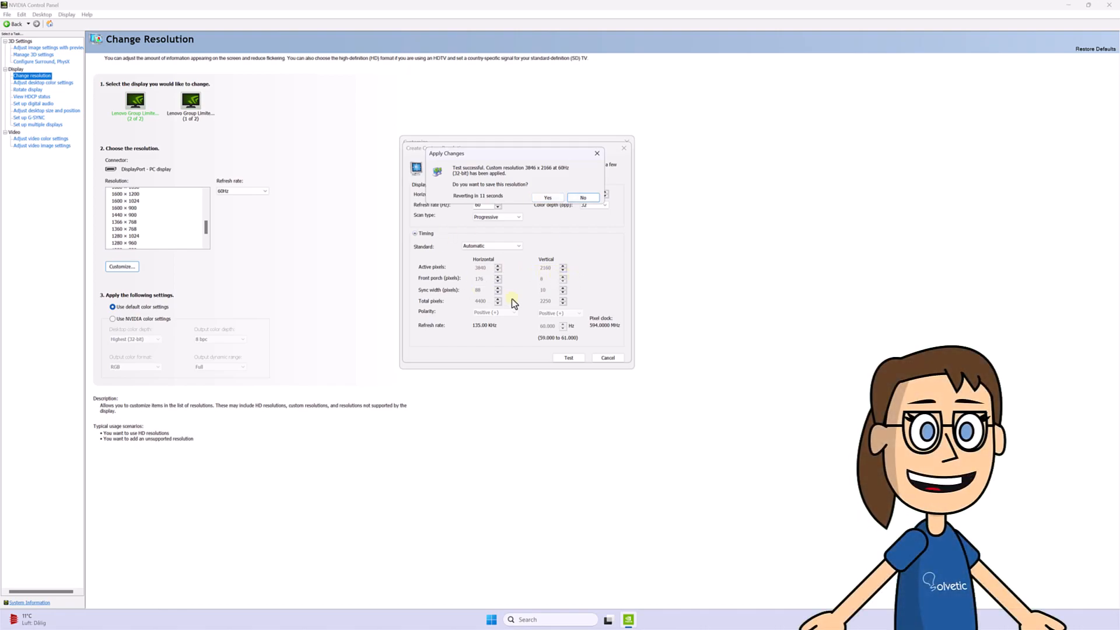
mouse_move(587, 277)
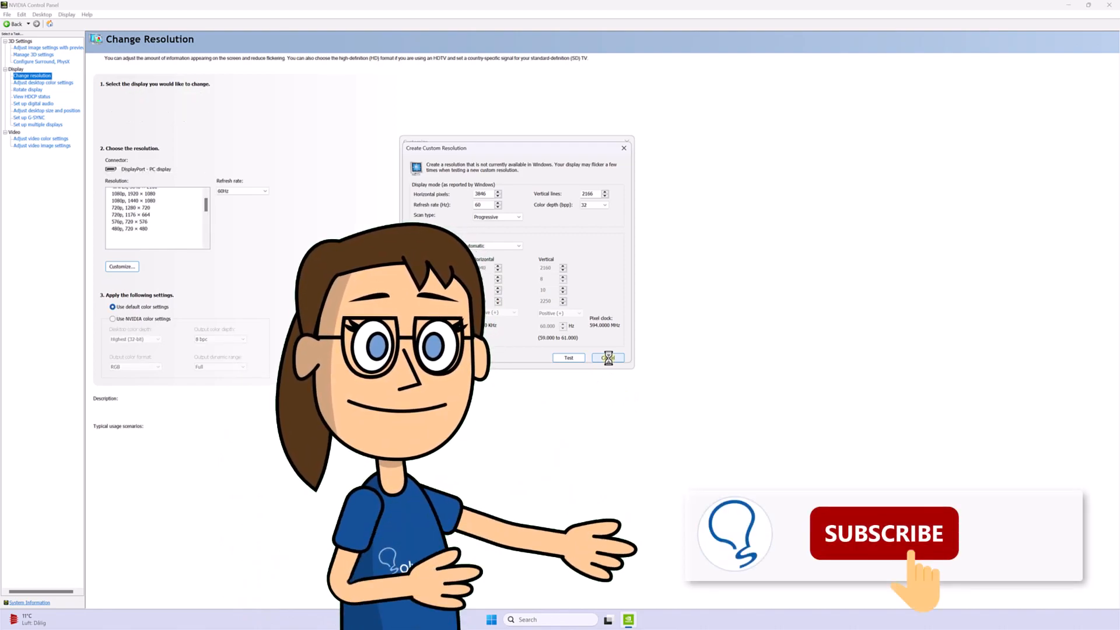
Cancel the Create Custom Resolution and Customize dialogs to return to Change Resolution
left_click(607, 357)
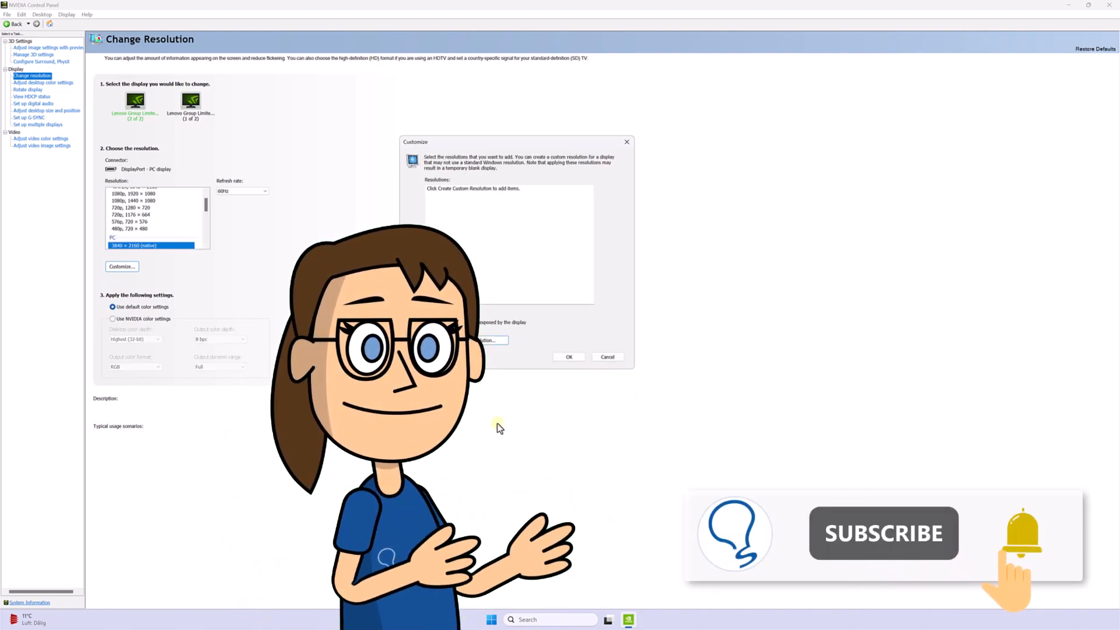
left_click(607, 357)
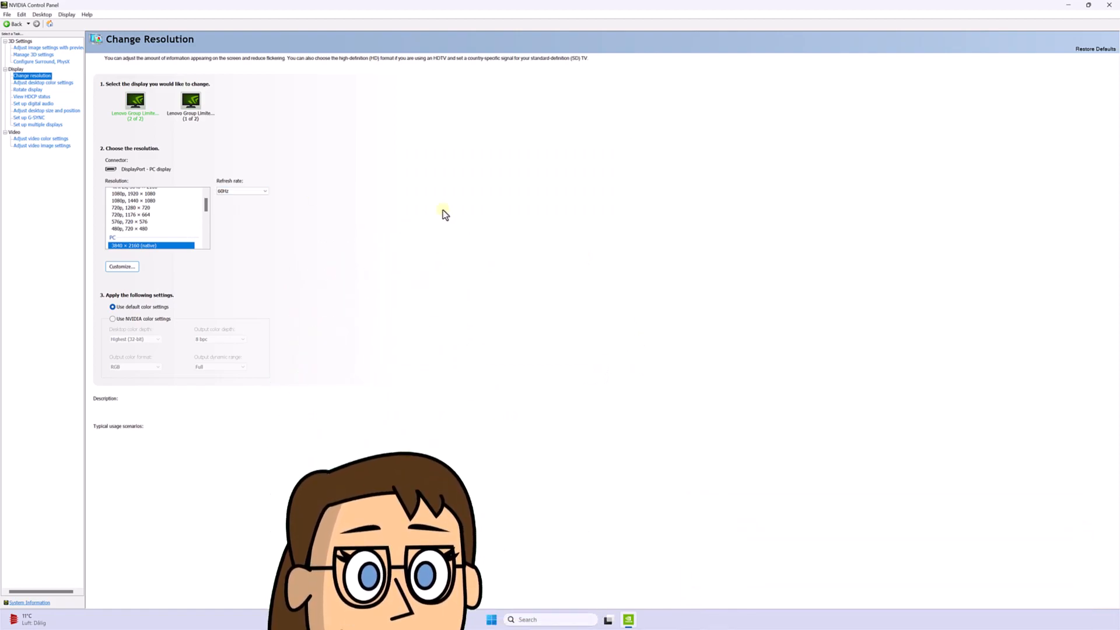